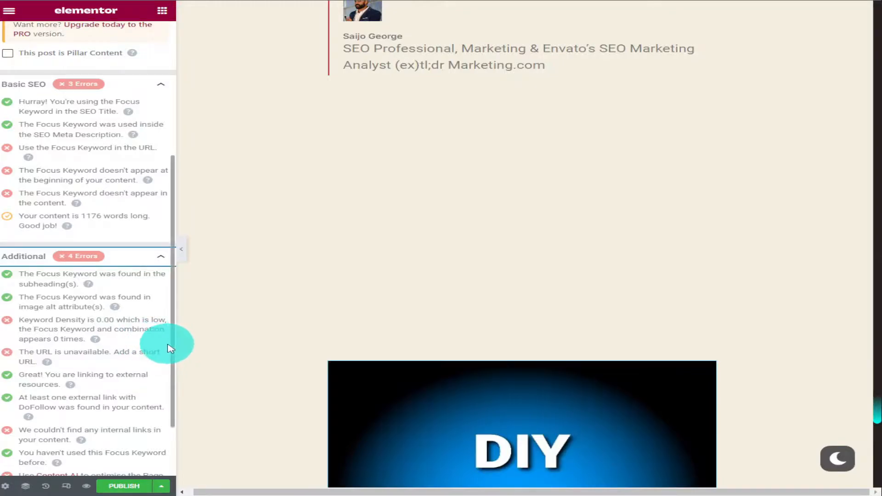
# Title the new page 'RankMath', save it as a draft and load it in Elementor
pyautogui.scroll(-3)
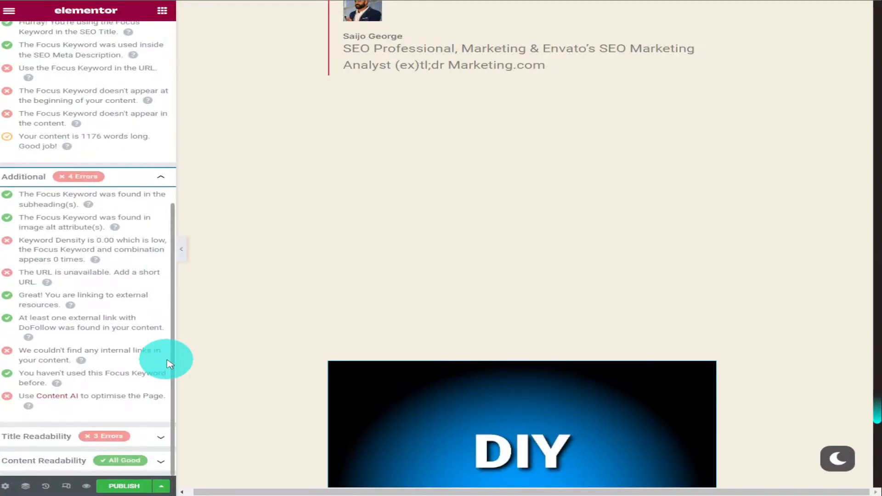
pyautogui.scroll(-3)
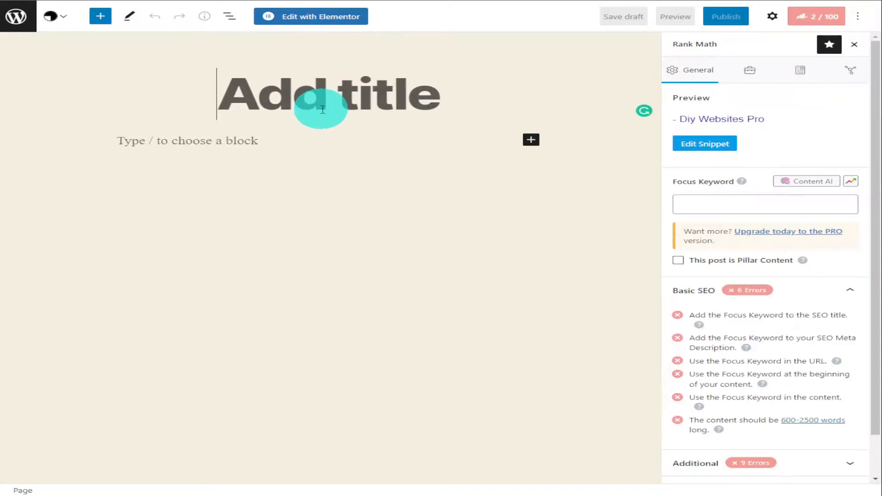
pyautogui.write('Rank')
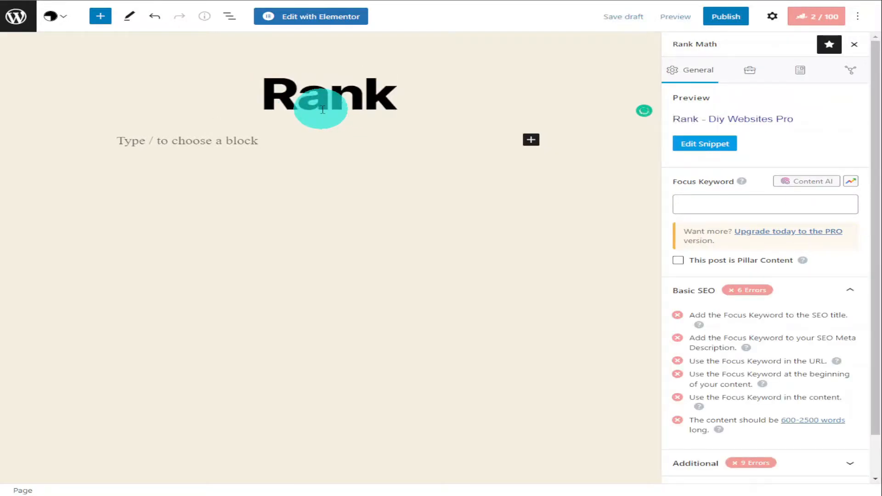
pyautogui.write('Math')
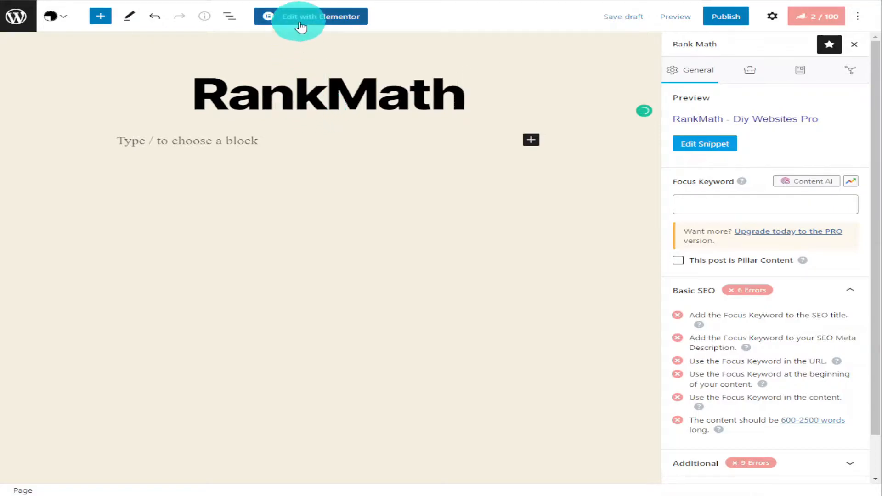
pyautogui.click(323, 17)
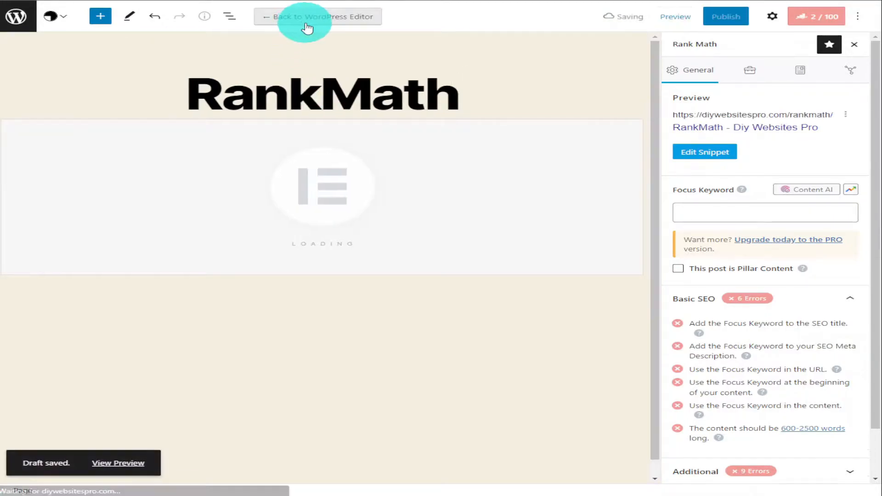
pyautogui.click(317, 17)
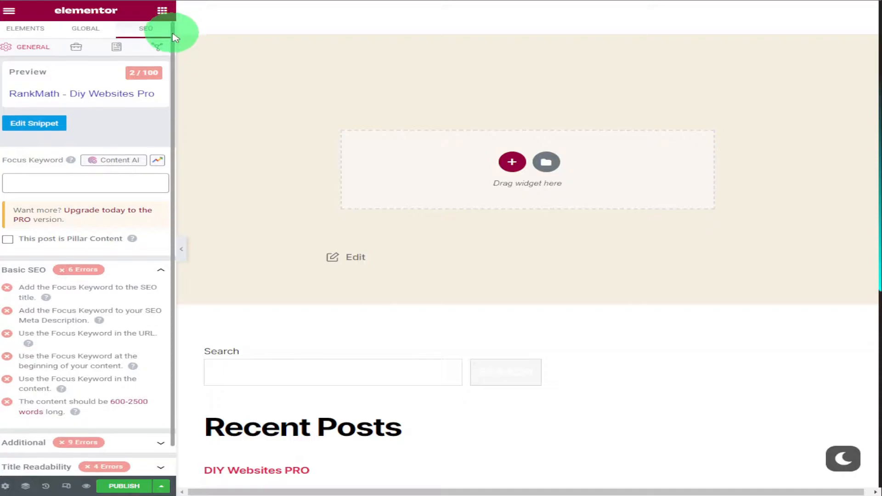
pyautogui.scroll(-3)
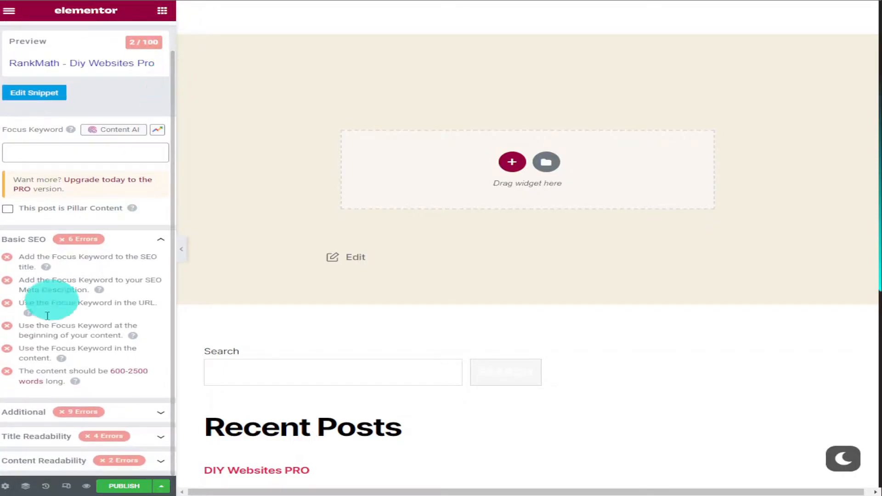
pyautogui.scroll(-3)
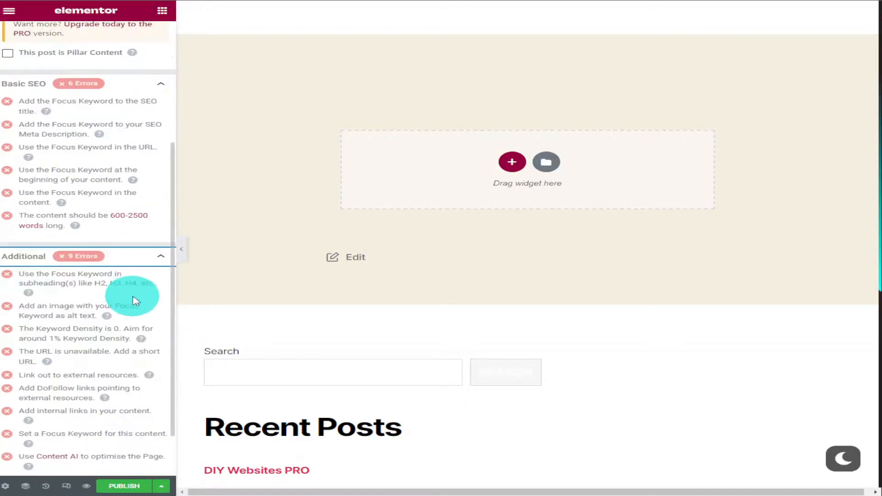
pyautogui.scroll(-3)
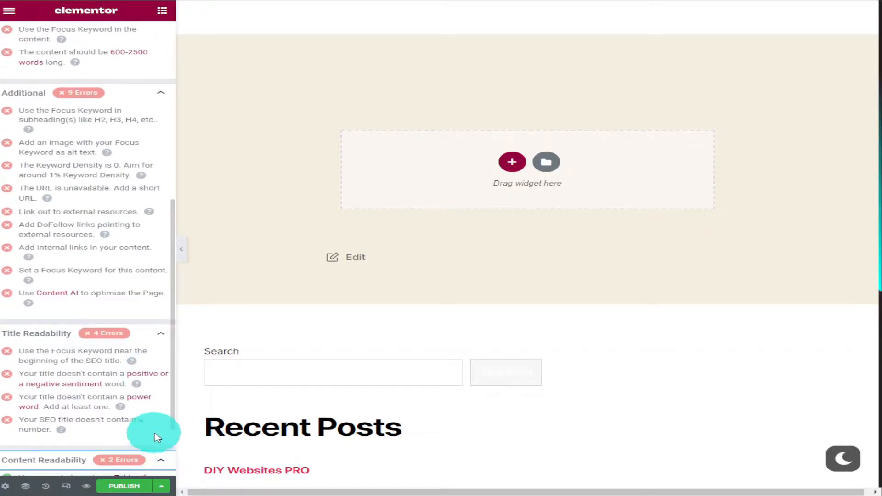
pyautogui.scroll(-3)
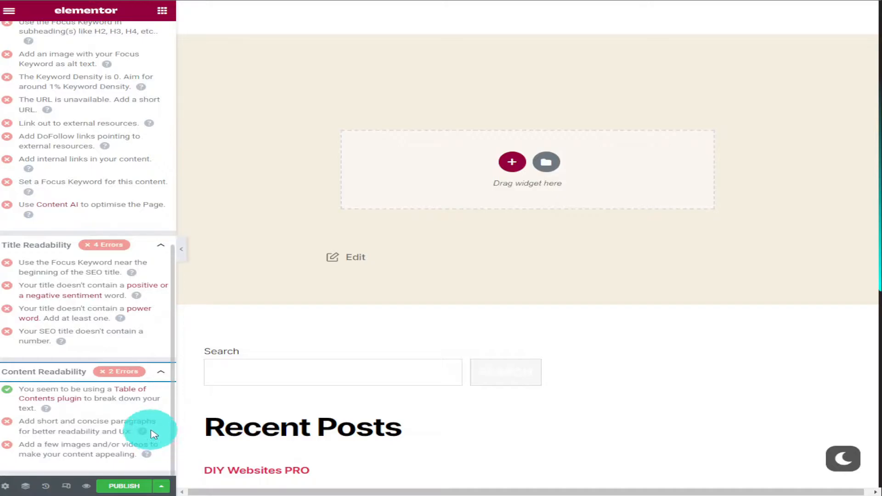
pyautogui.scroll(-3)
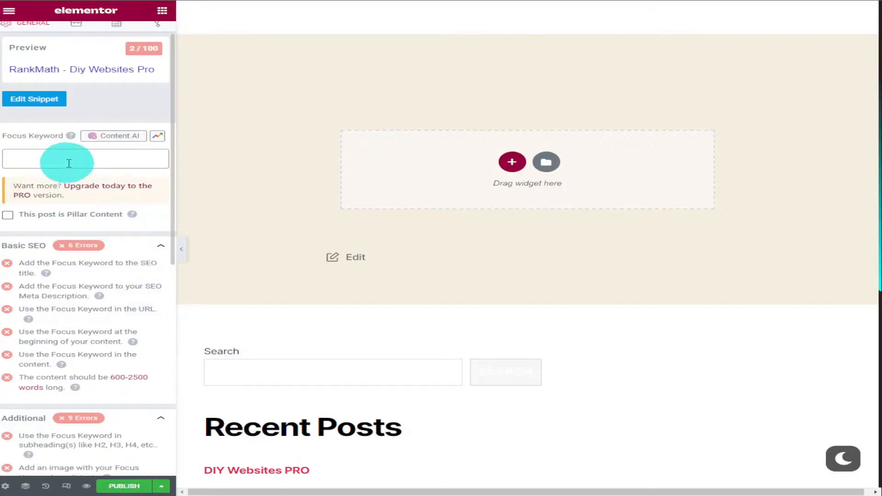
# Set 'Rankmath' as the focus keyword, raising the score to 39/100, and add an empty section
pyautogui.click(85, 159)
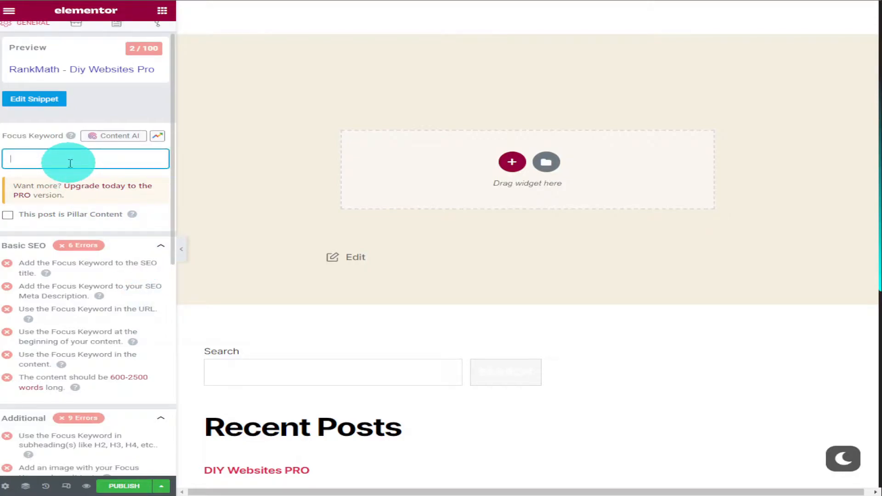
pyautogui.write('Rankmath')
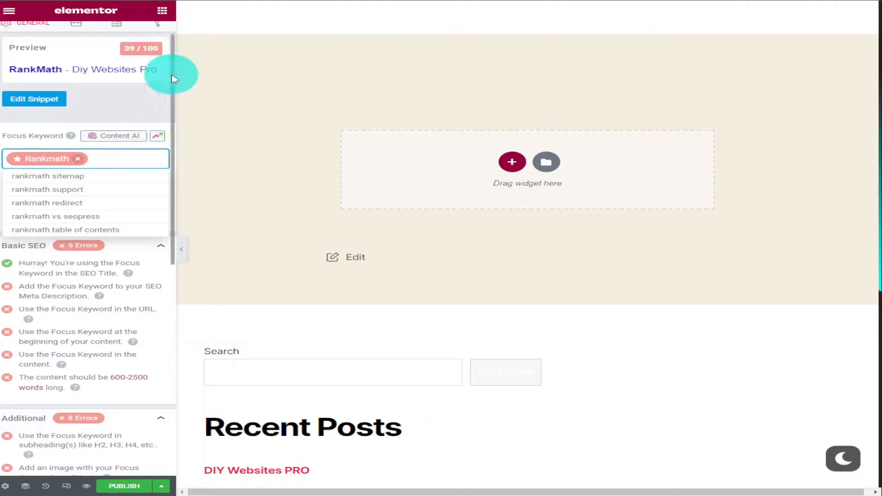
pyautogui.moveTo(531, 217)
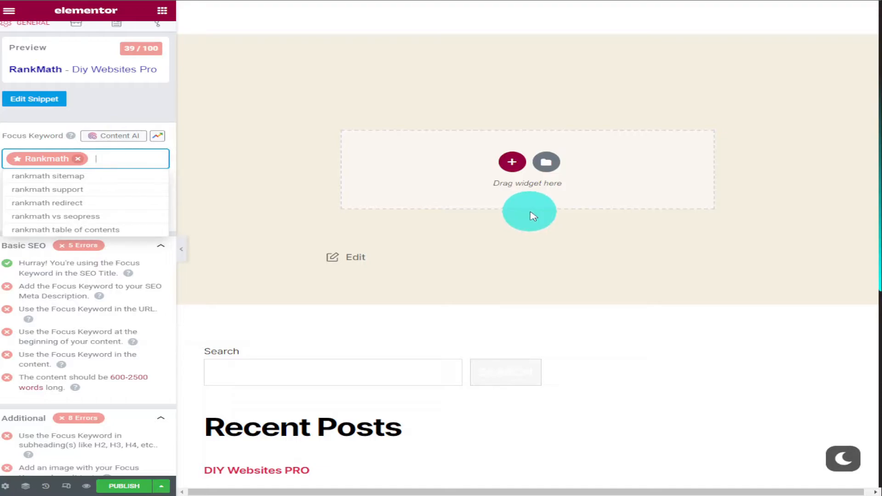
pyautogui.click(511, 162)
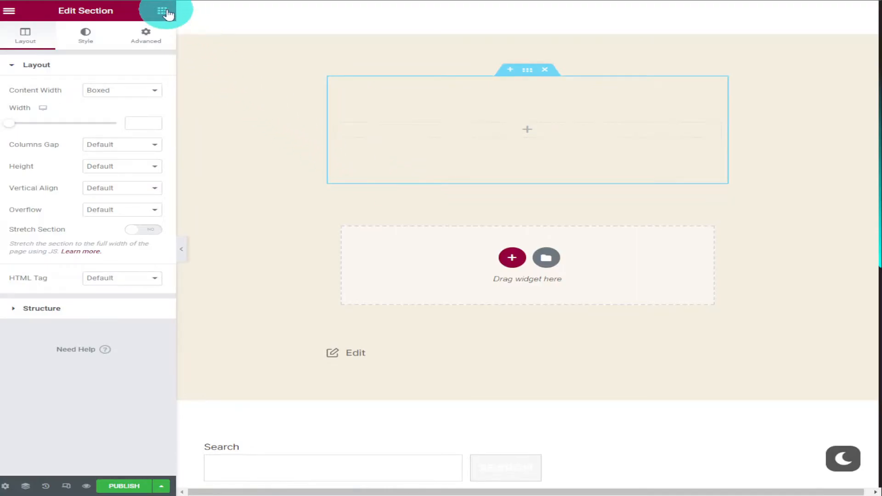
# Place a Text Editor widget holding the 'What is Rank Math?' article and banner image in the section
pyautogui.click(163, 10)
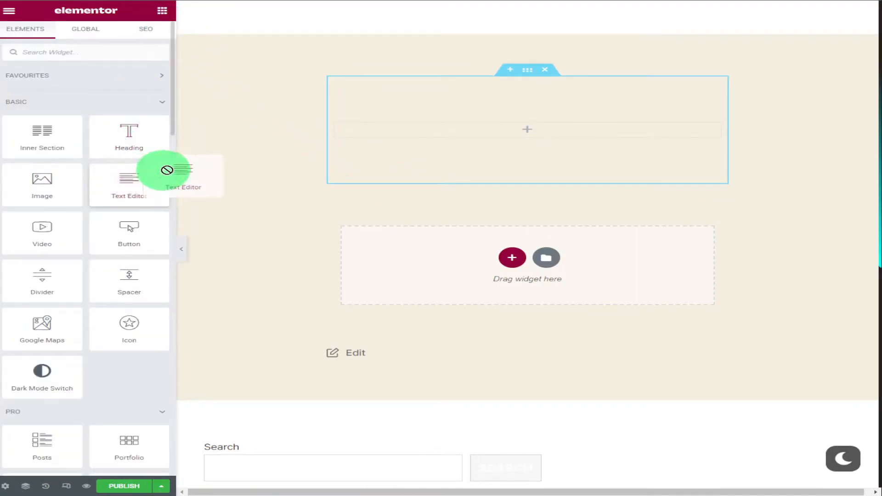
pyautogui.moveTo(129, 180); pyautogui.dragTo(527, 130)
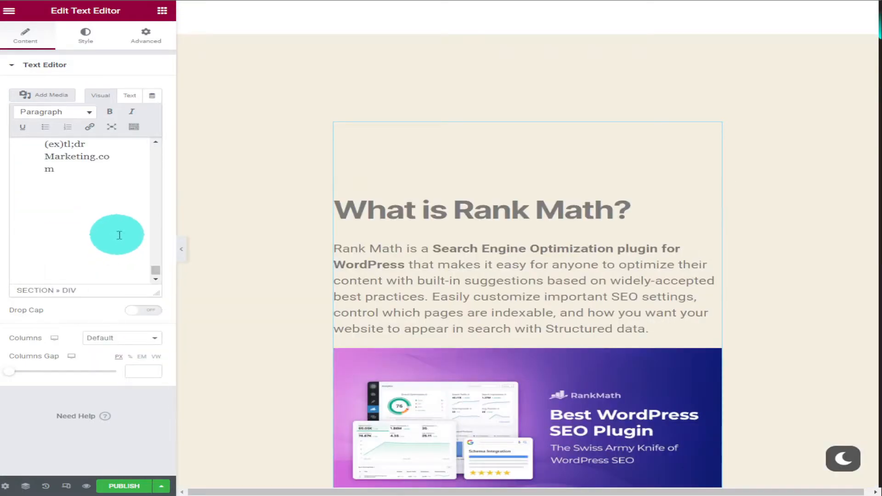
pyautogui.scroll(-3)
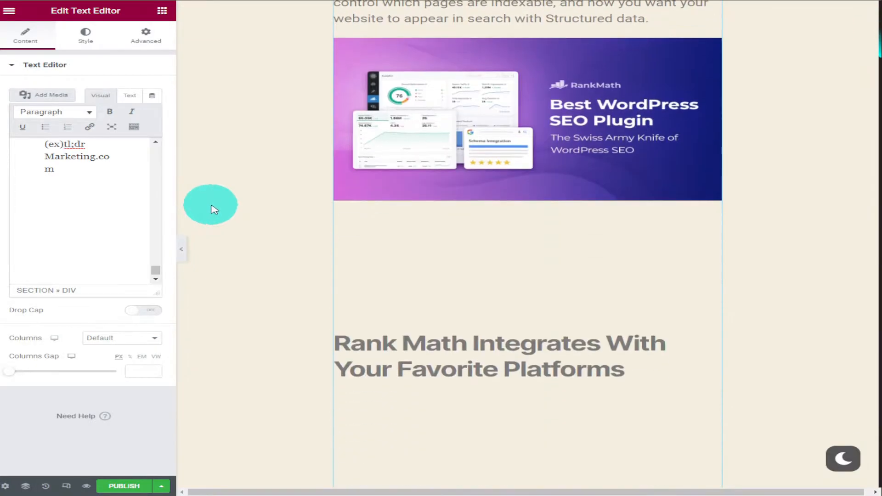
pyautogui.scroll(-3)
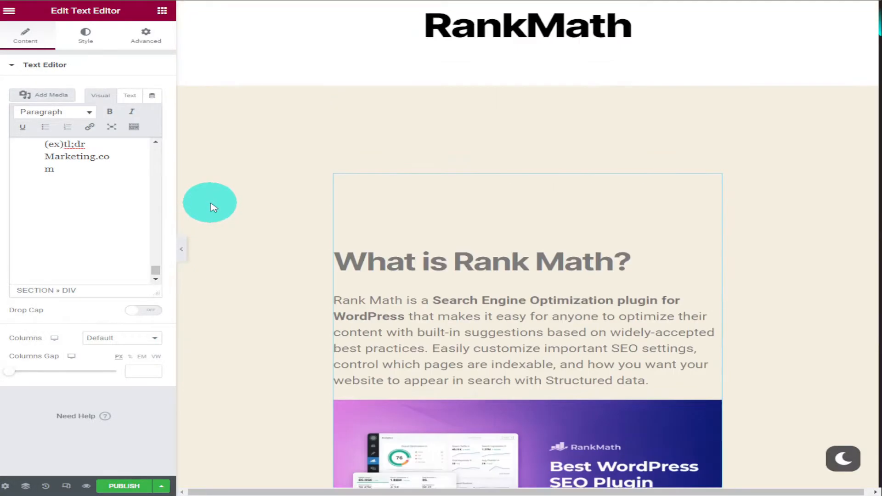
pyautogui.moveTo(203, 206)
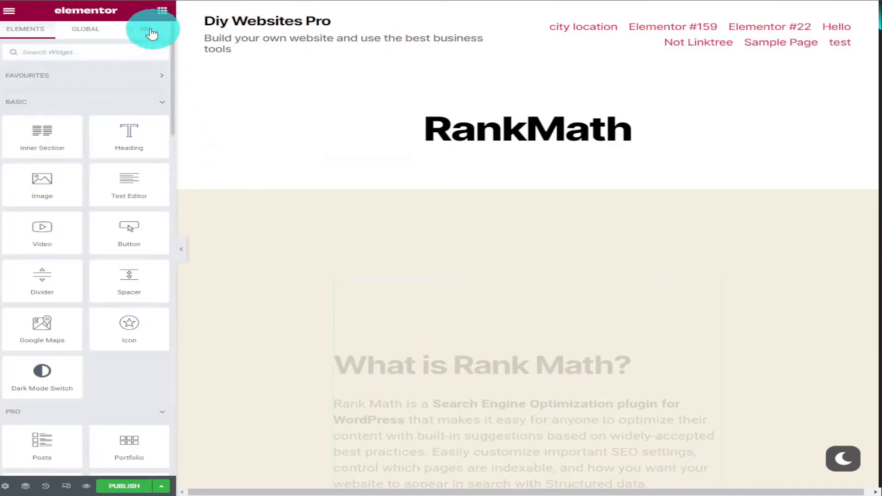
pyautogui.click(146, 29)
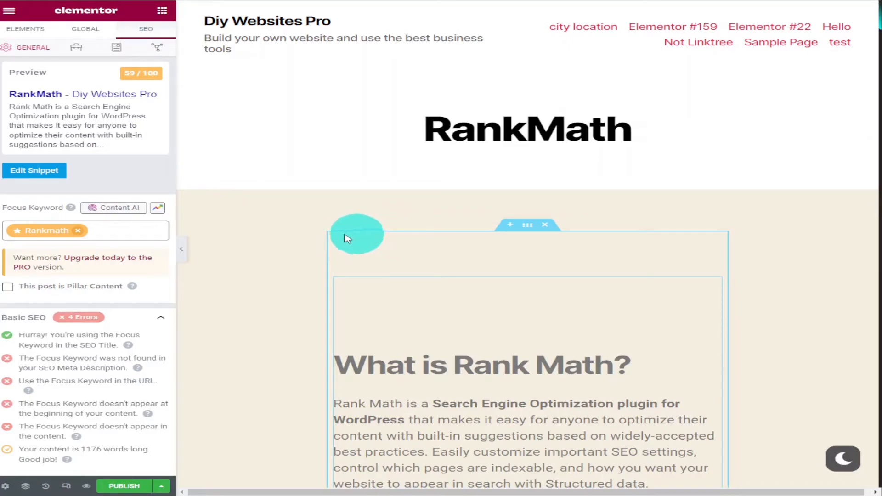
pyautogui.scroll(-3)
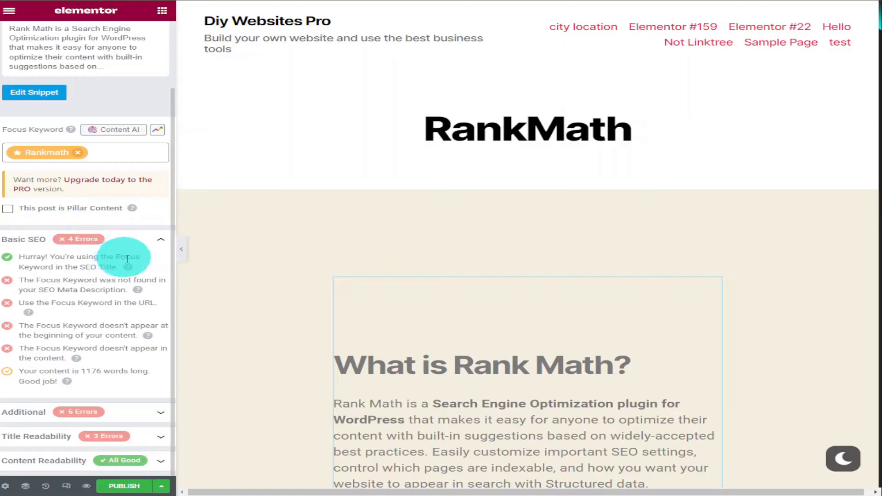
pyautogui.moveTo(160, 346)
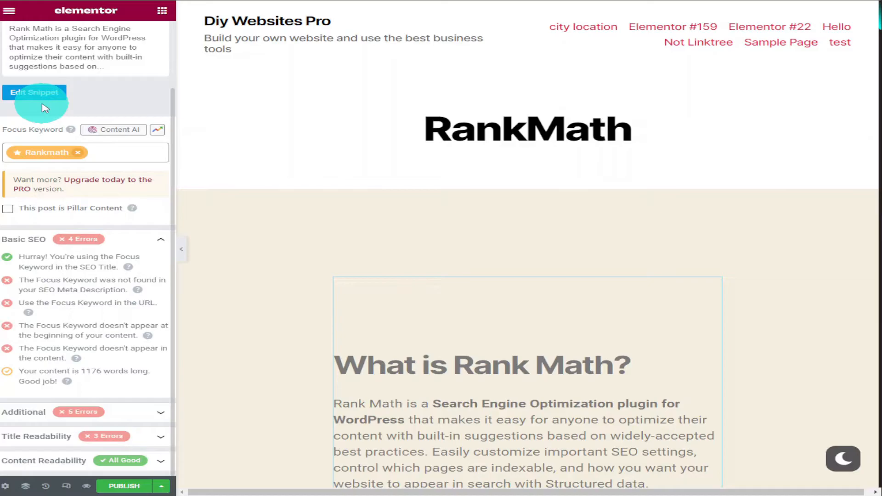
# Replace the meta description with 'rankmath - the best seo on the web. In this video…' (138/160)
pyautogui.click(34, 92)
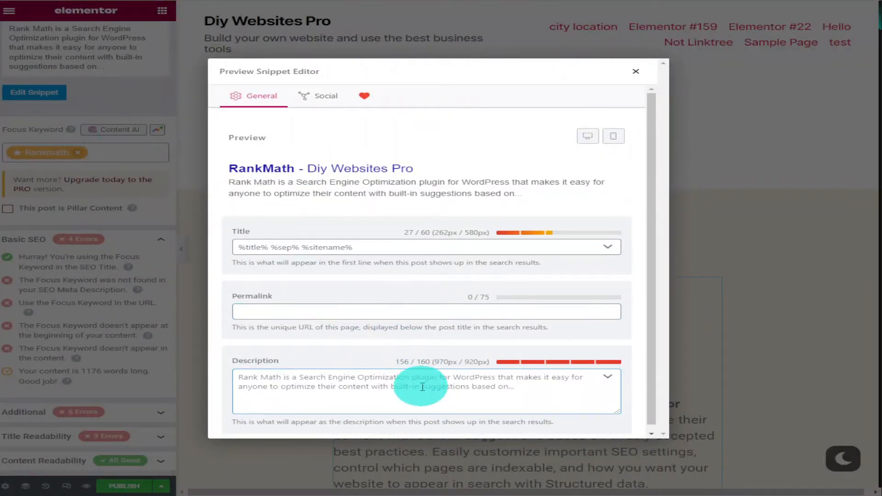
pyautogui.click(421, 387)
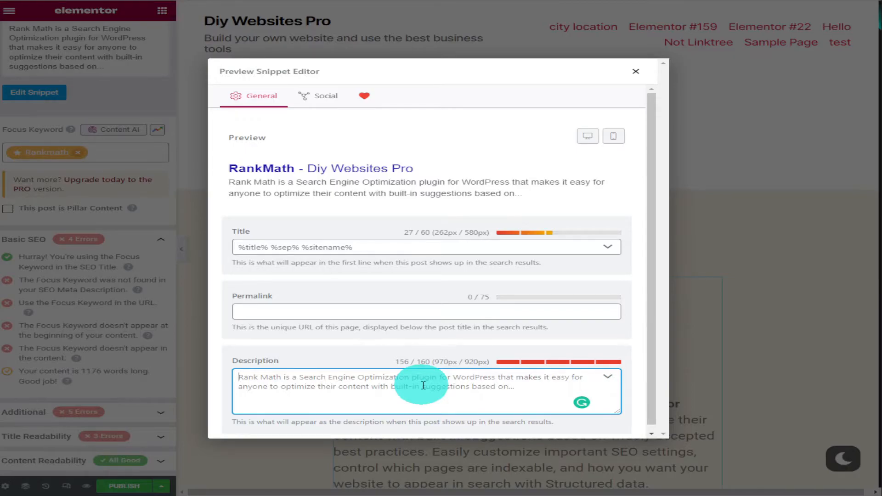
pyautogui.write('rankmat')
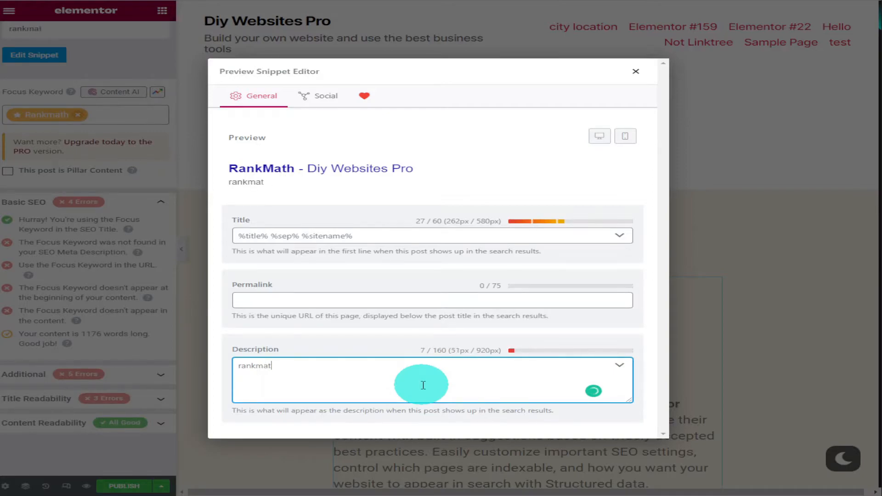
pyautogui.write('h')
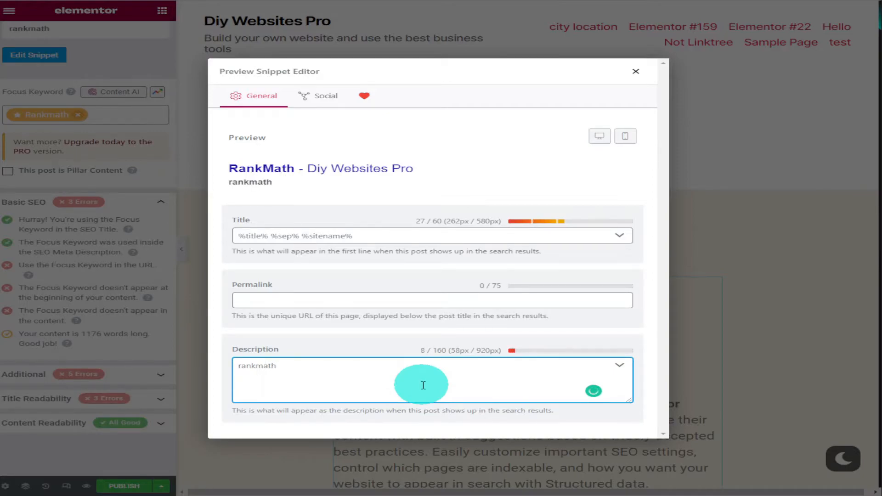
pyautogui.write('-')
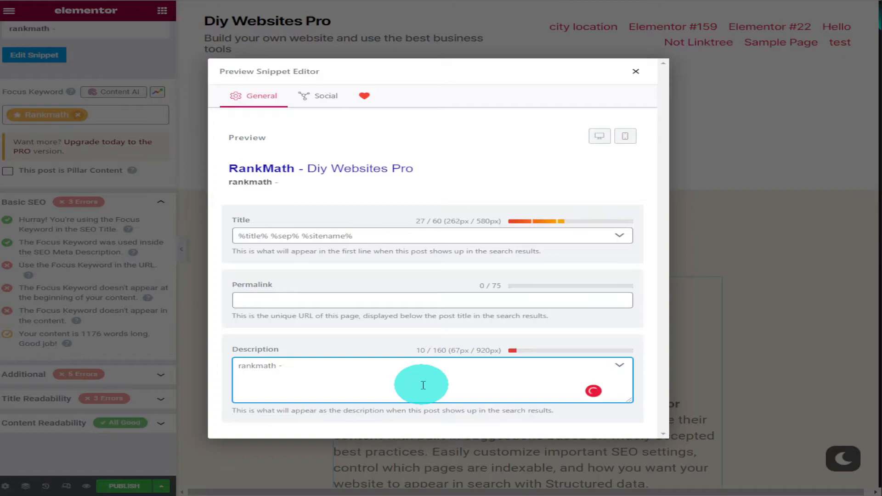
pyautogui.write('the best')
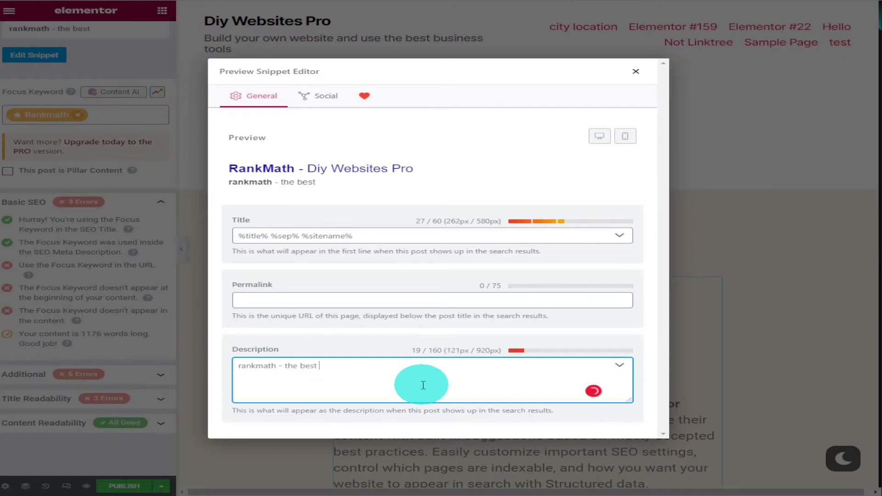
pyautogui.write('seo')
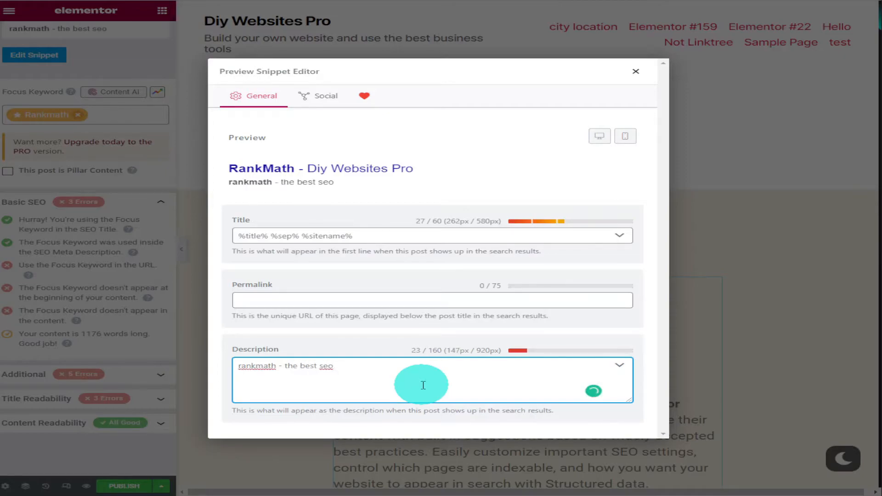
pyautogui.write('on the we')
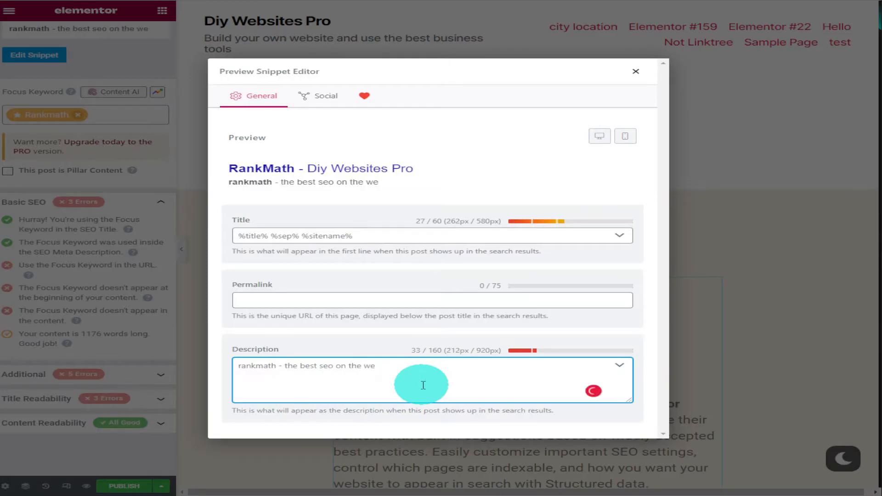
pyautogui.write('b')
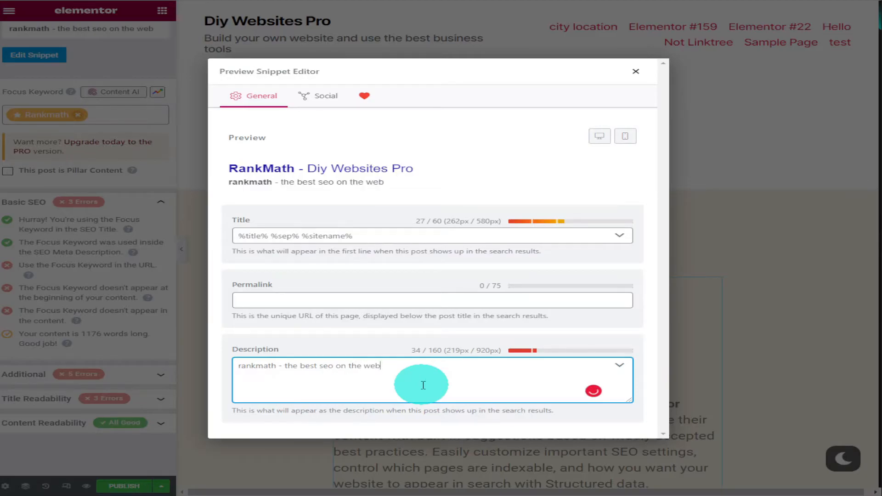
pyautogui.write('In this')
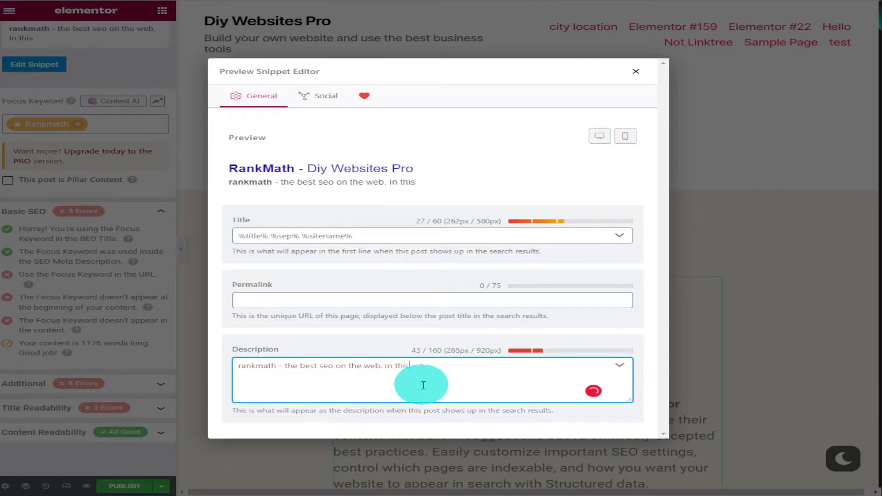
pyautogui.write('video i will')
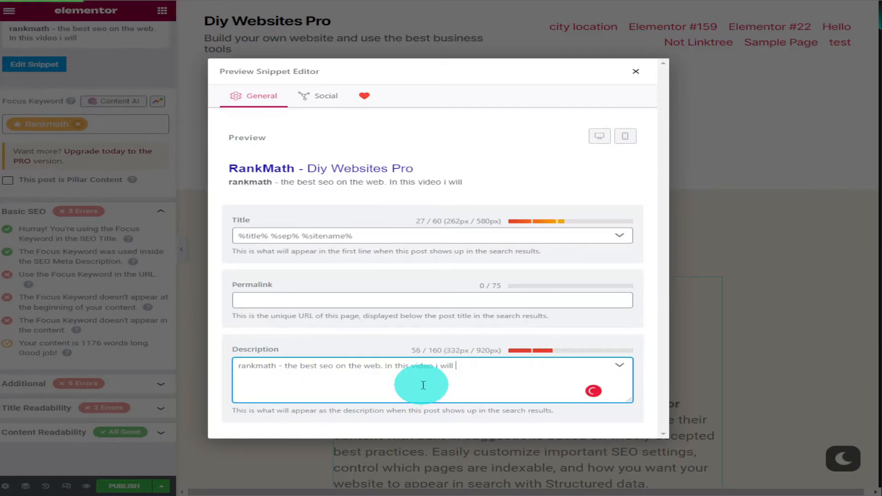
pyautogui.write('show you how to u')
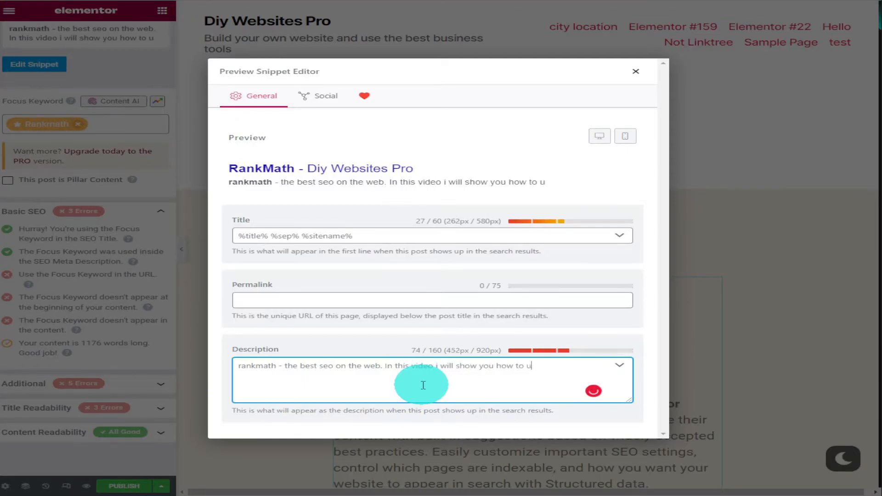
pyautogui.write('se rank math its')
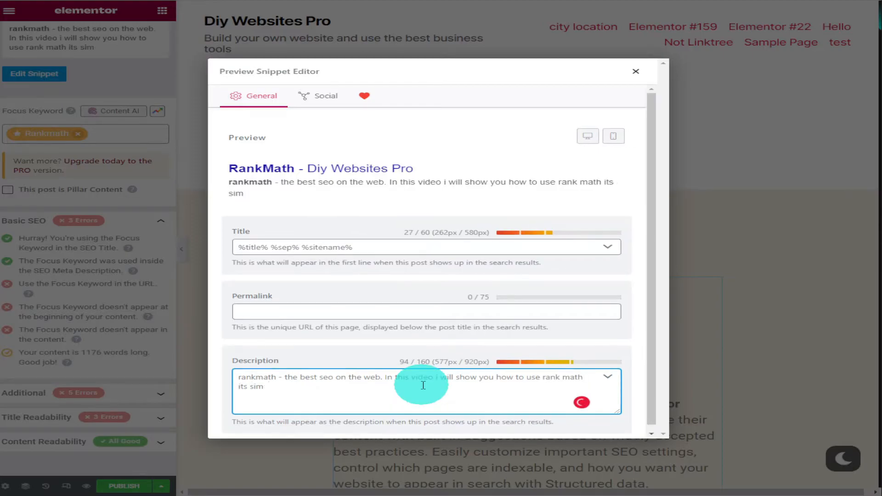
pyautogui.write('simple and easy')
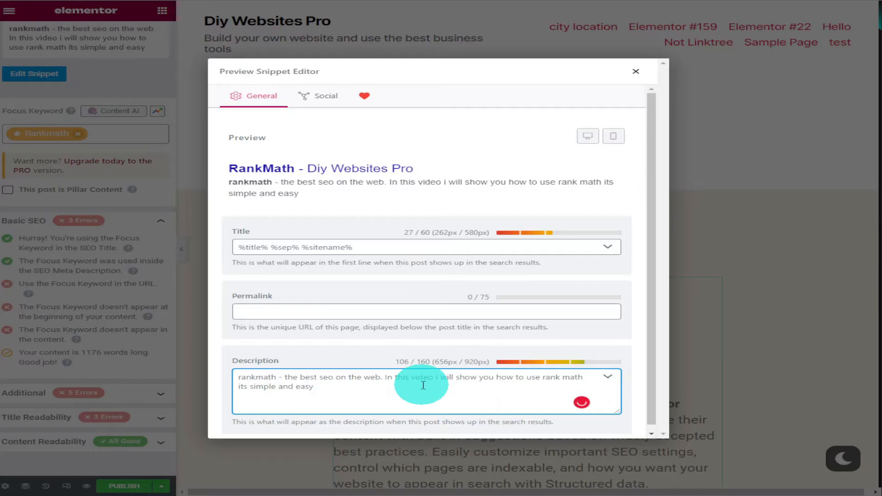
pyautogui.write('anyone can do it')
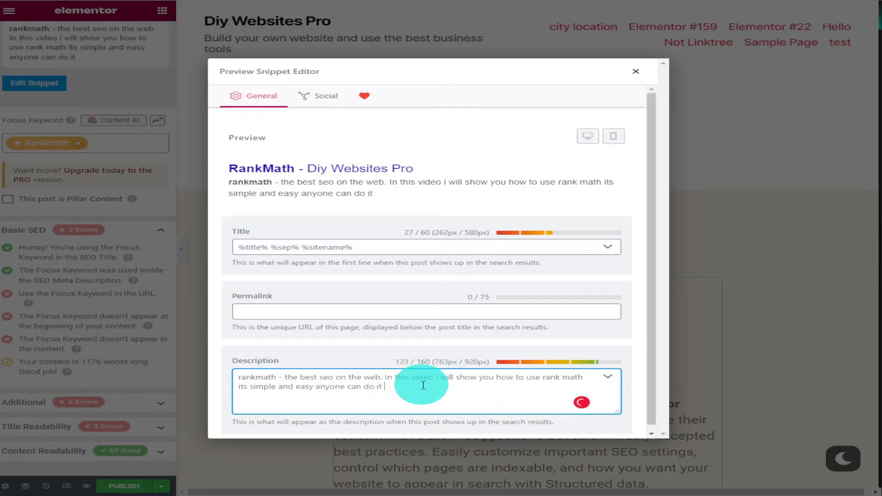
pyautogui.write('even me')
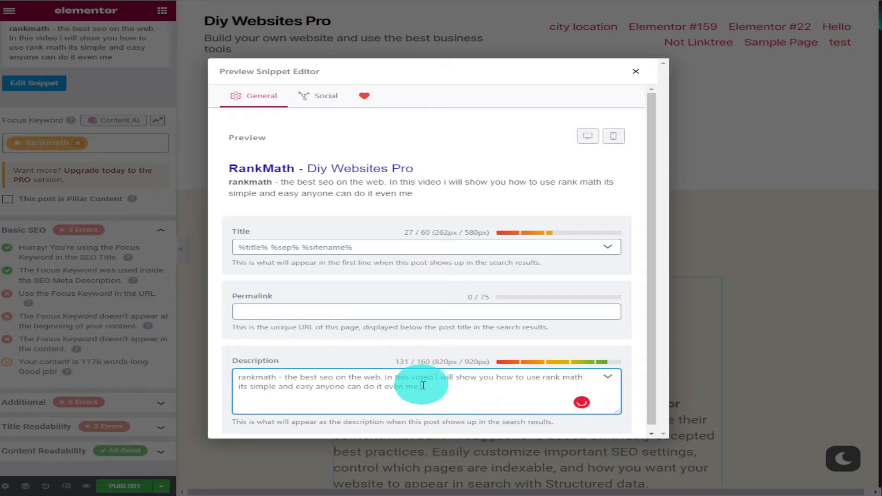
pyautogui.write('. enjoy')
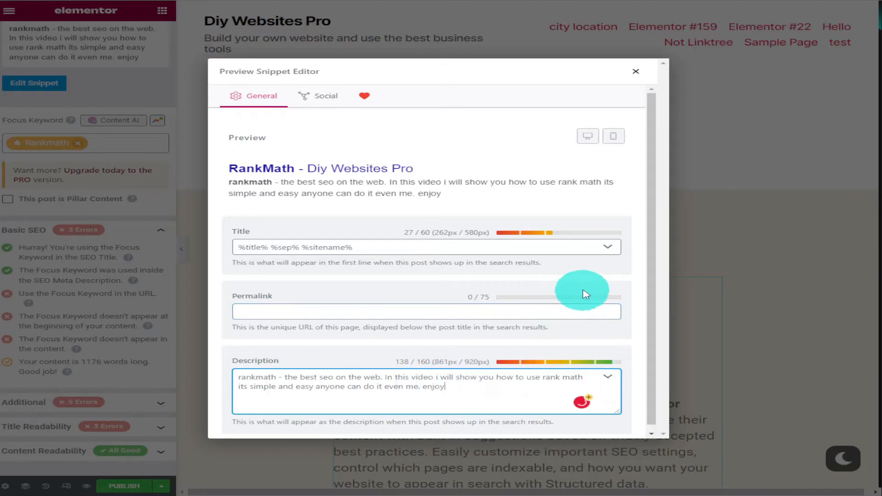
# Edit the SEO title with a %sep% separator to 'RankMath - Diy Websites Pro - RankMath' and close the editor
pyautogui.click(607, 247)
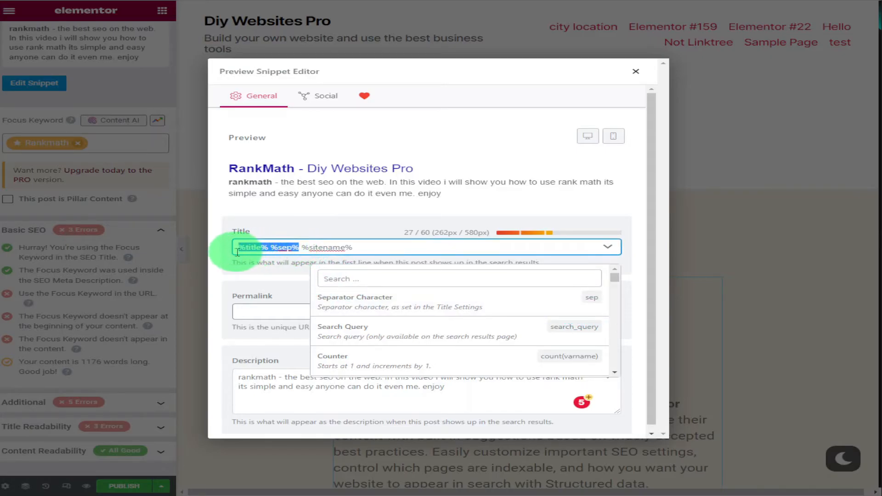
pyautogui.click(375, 256)
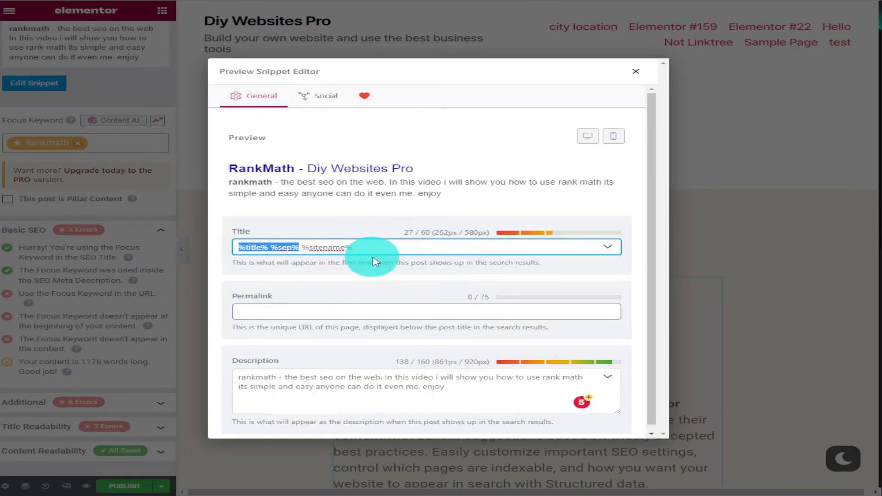
pyautogui.rightClick(383, 260)
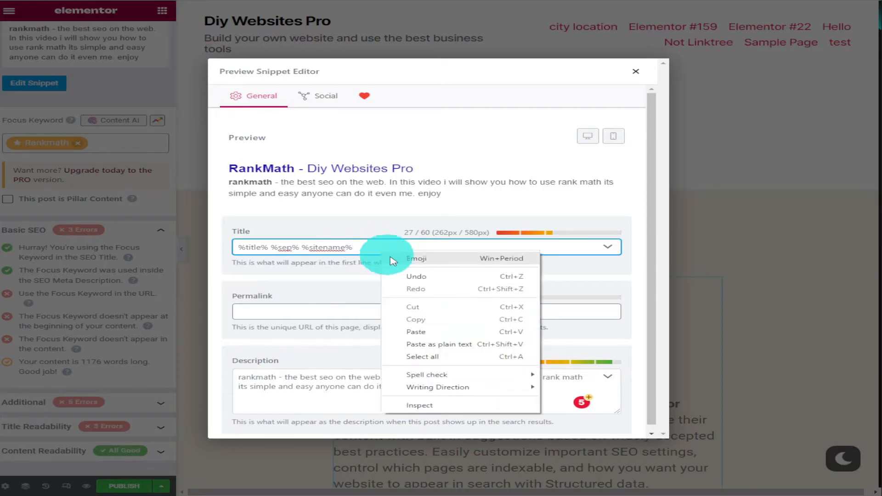
pyautogui.click(416, 332)
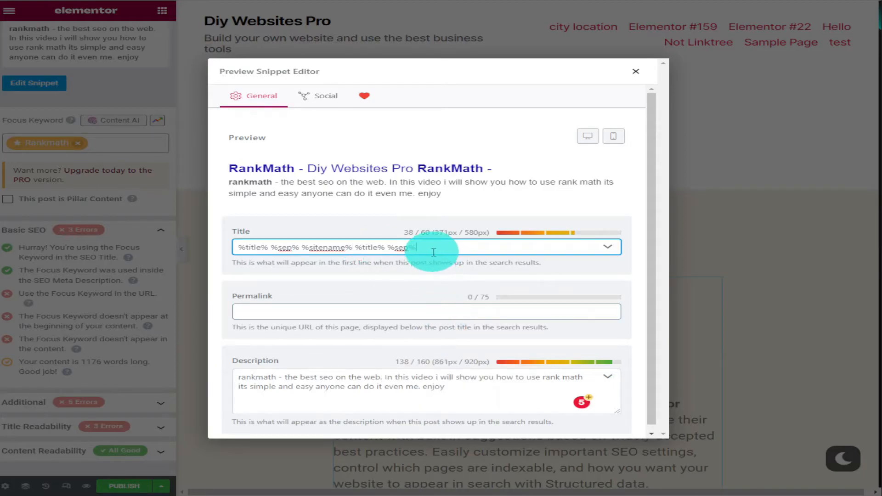
pyautogui.doubleClick(394, 247)
pyautogui.write(' %sep% ')
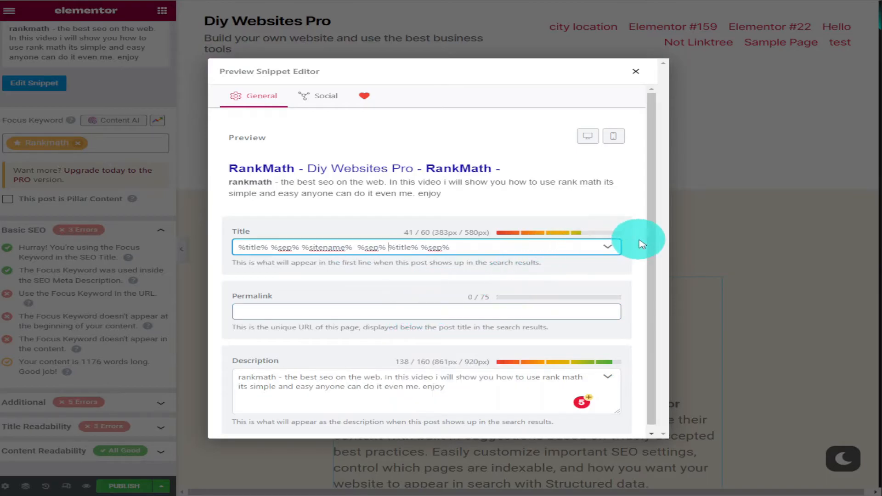
pyautogui.click(635, 72)
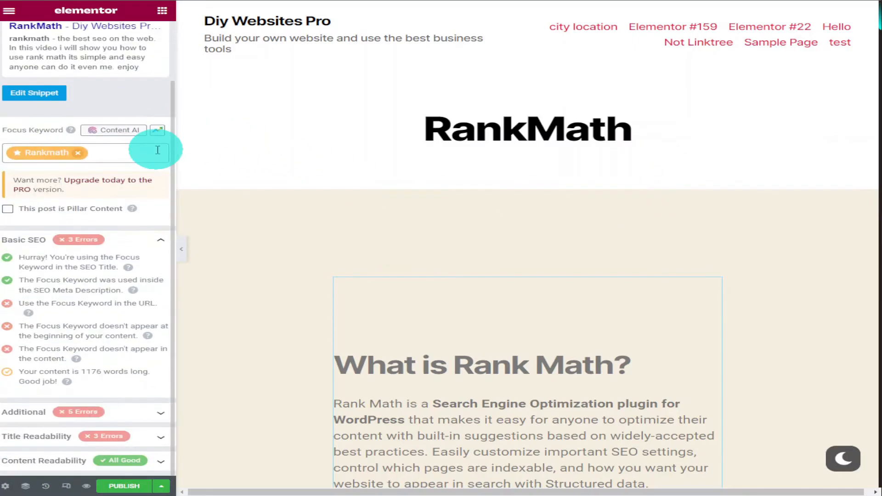
# Scroll through the SEO panel's Additional checks and down toward the bottom of the page
pyautogui.scroll(-3)
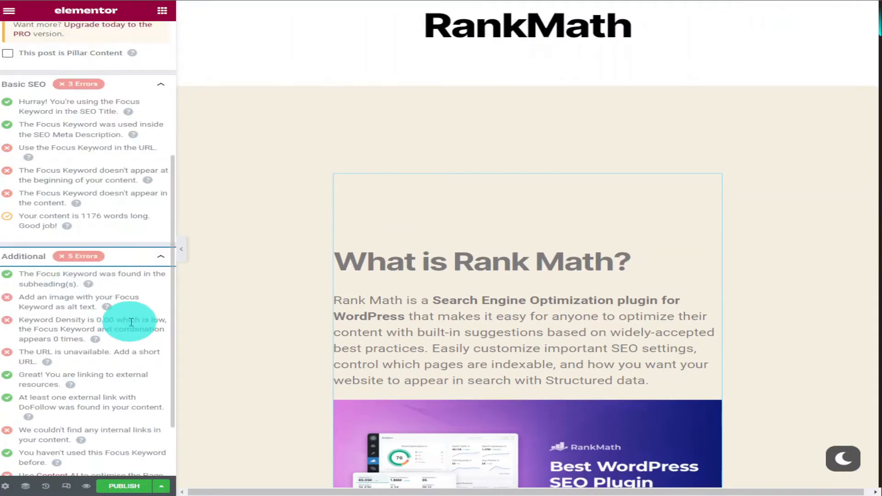
pyautogui.scroll(-3)
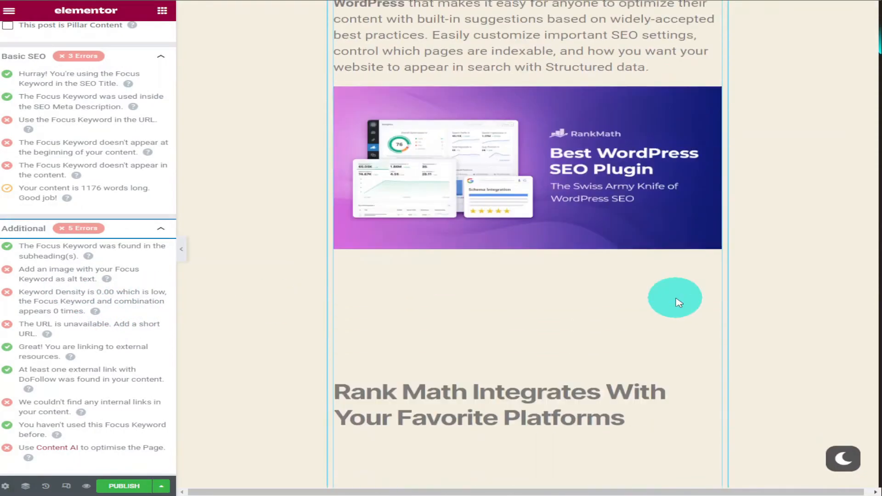
pyautogui.scroll(-3)
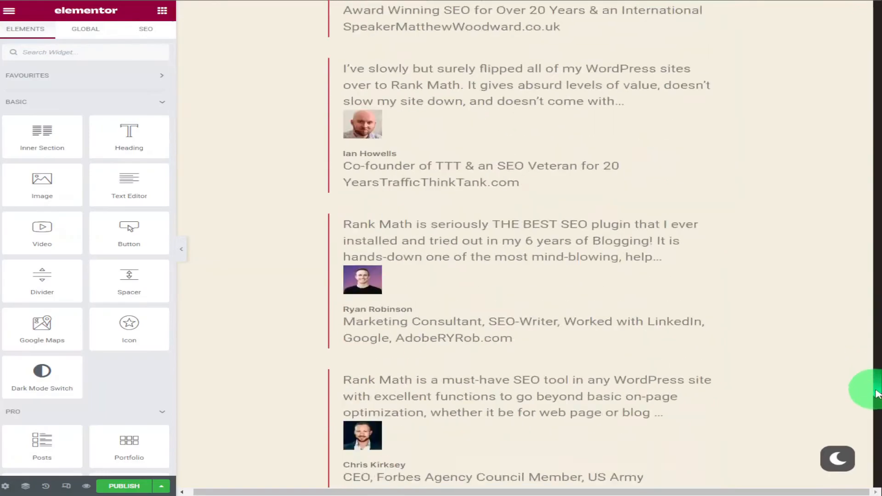
pyautogui.scroll(-3)
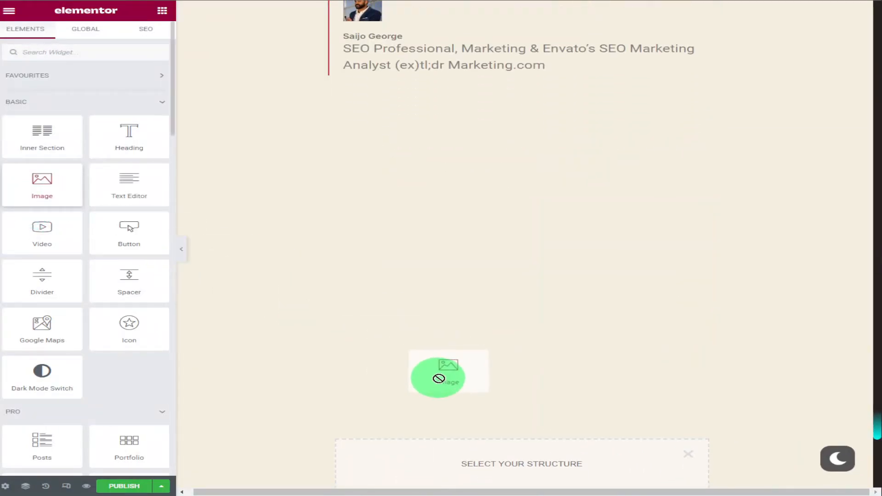
# Add an Image widget at the page bottom showing the DIY Websites Pro logo with alt text 'Rankmath'
pyautogui.moveTo(42, 179); pyautogui.dragTo(448, 372)
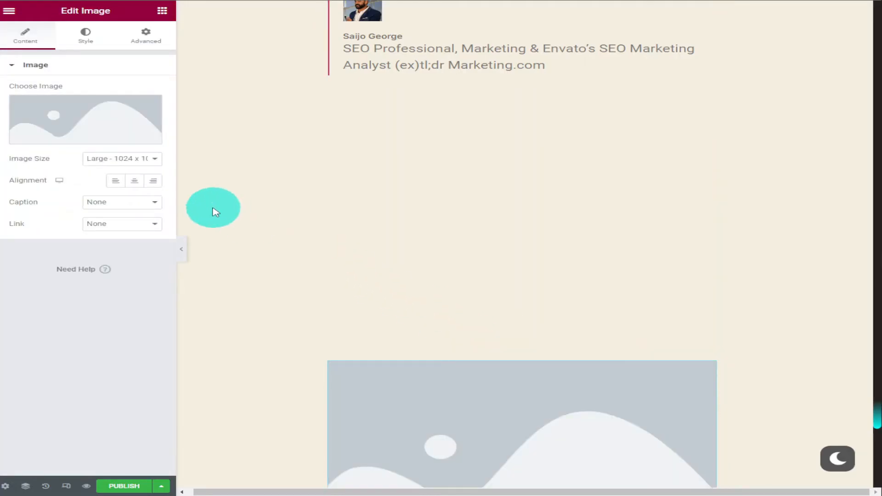
pyautogui.click(85, 119)
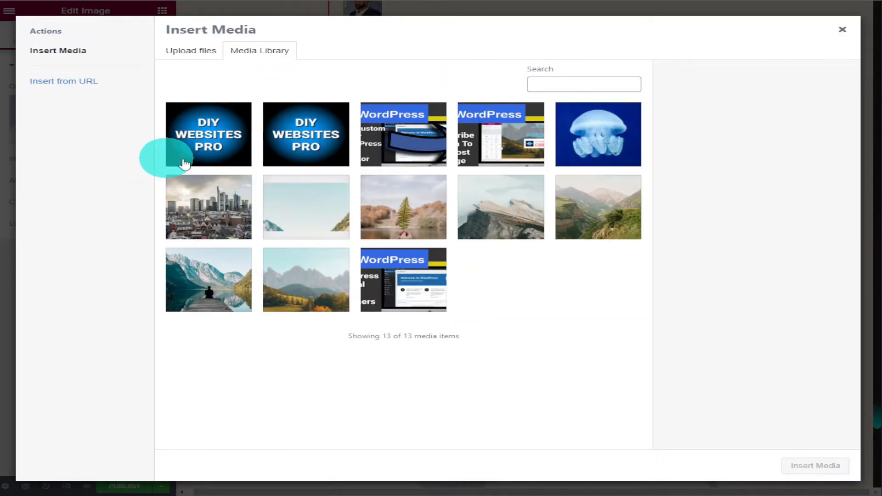
pyautogui.click(208, 134)
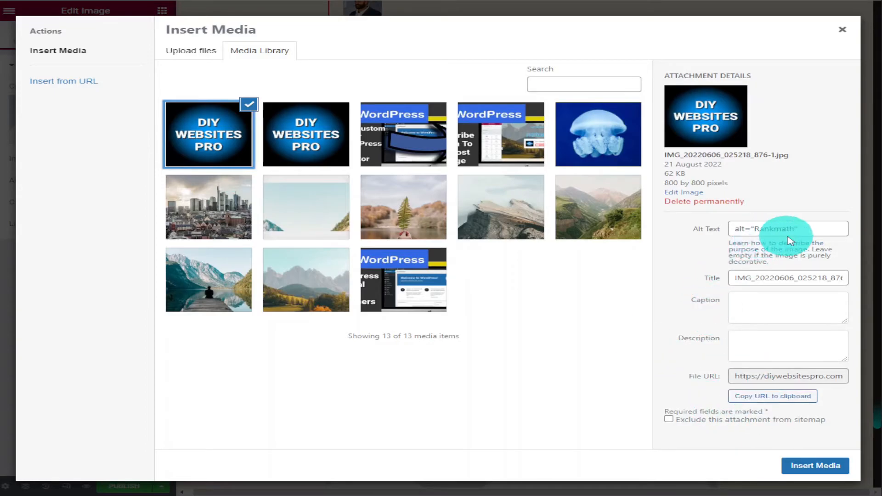
pyautogui.click(814, 466)
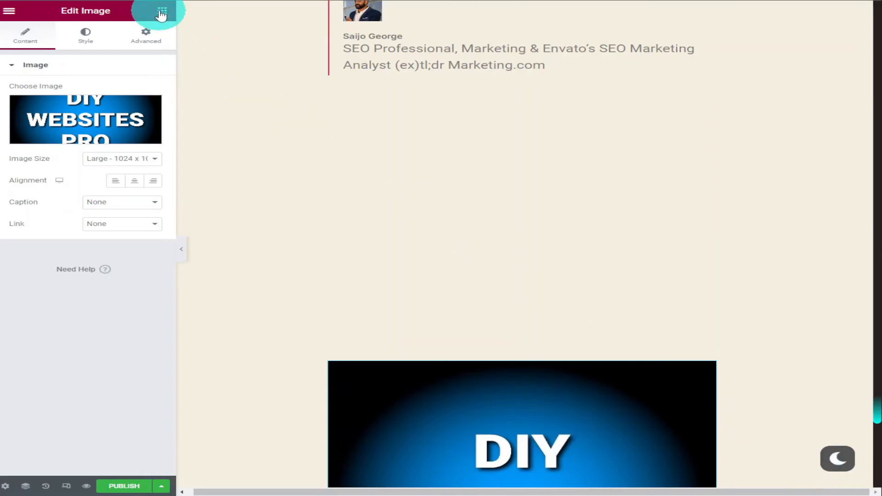
# Reopen the Rank Math SEO analysis and review the Additional checks confirming the keyword in image alt attributes
pyautogui.click(163, 11)
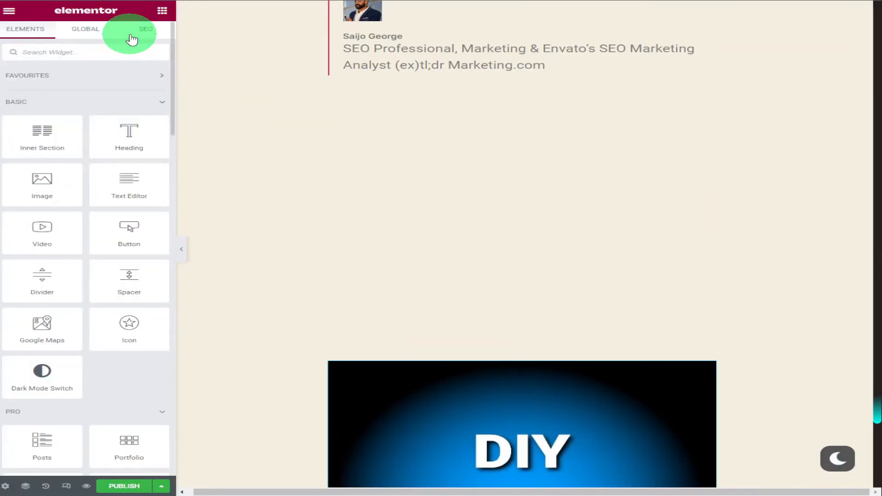
pyautogui.click(145, 29)
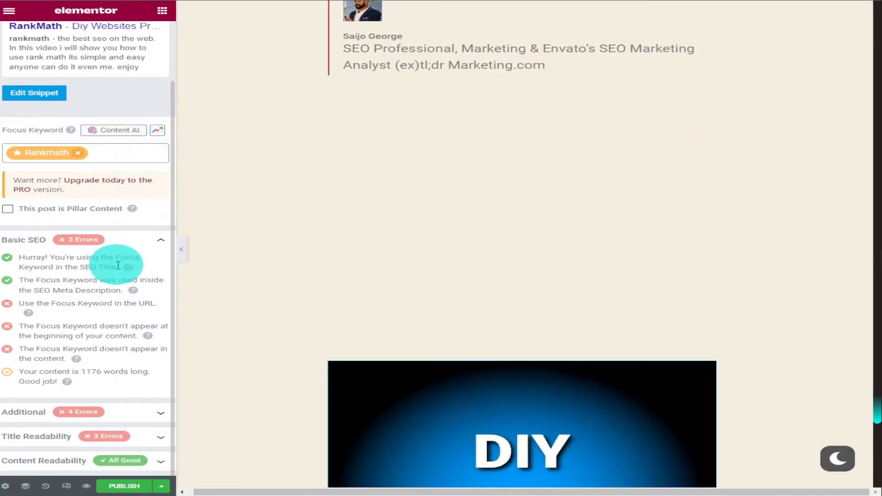
pyautogui.click(161, 412)
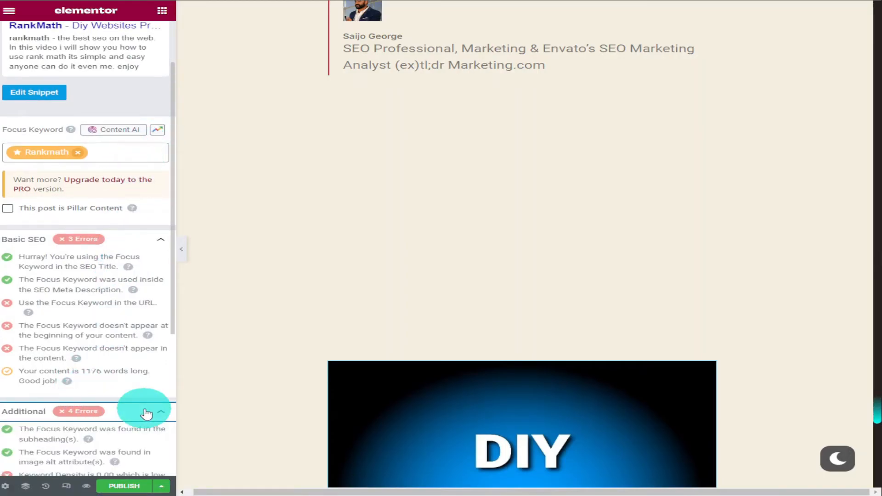
pyautogui.scroll(-3)
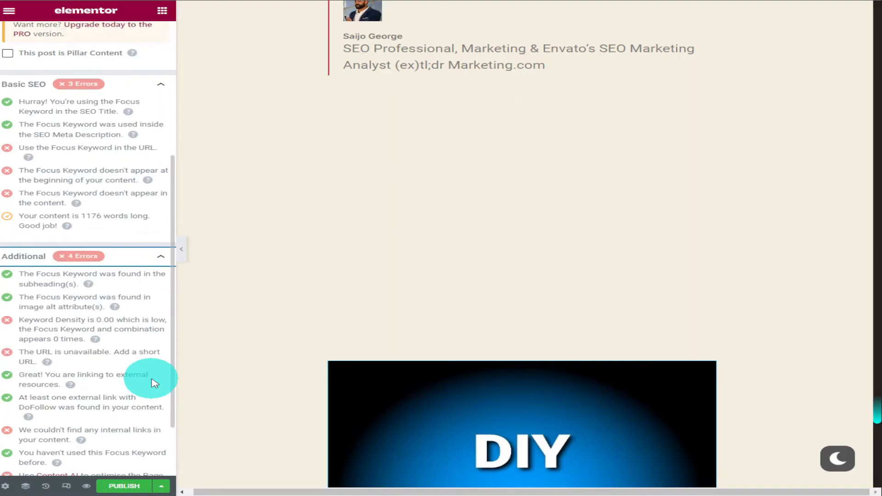
pyautogui.moveTo(127, 344)
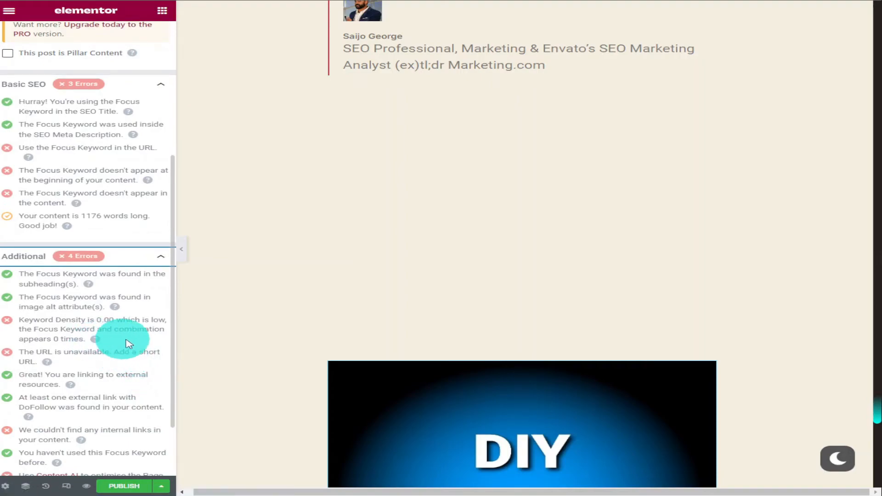
pyautogui.moveTo(170, 348)
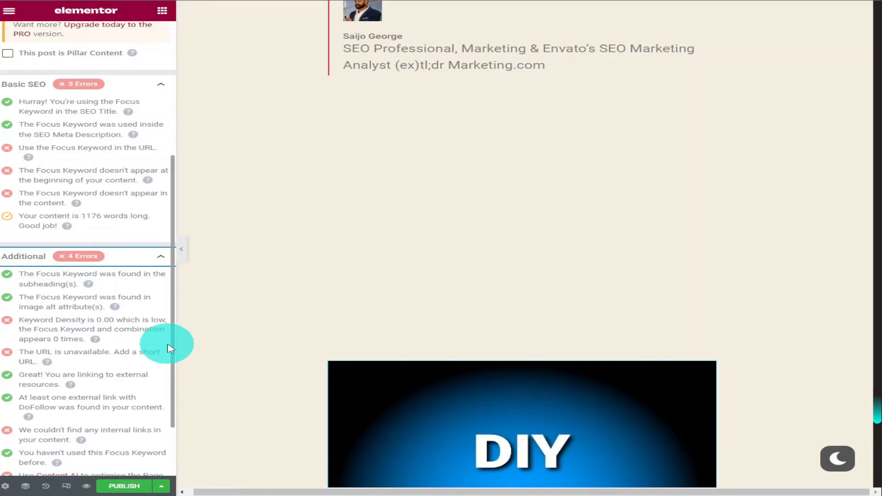
pyautogui.scroll(-3)
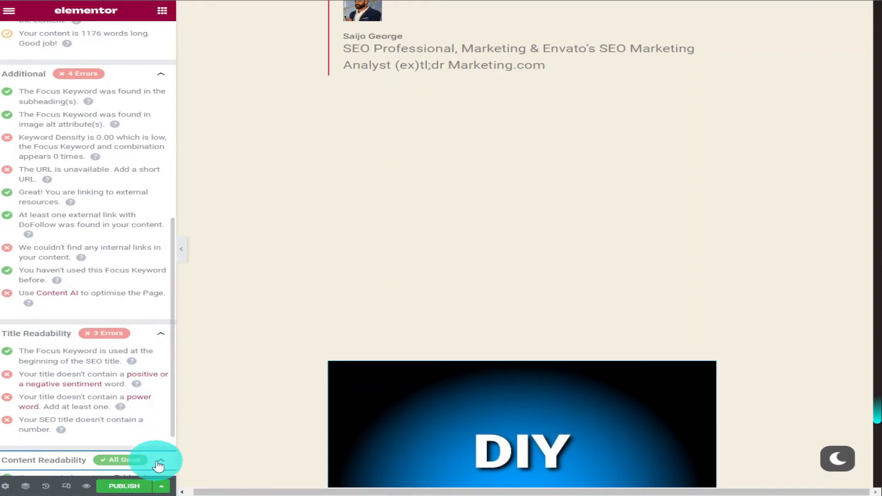
pyautogui.scroll(-3)
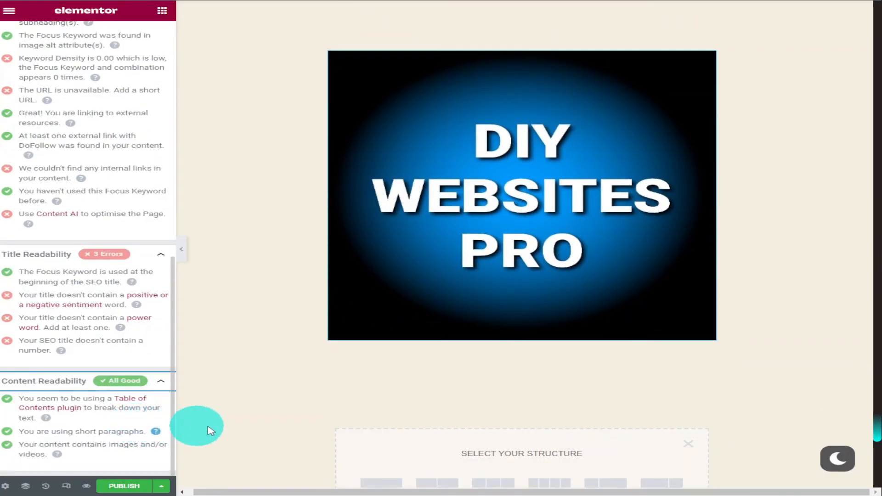
pyautogui.scroll(-3)
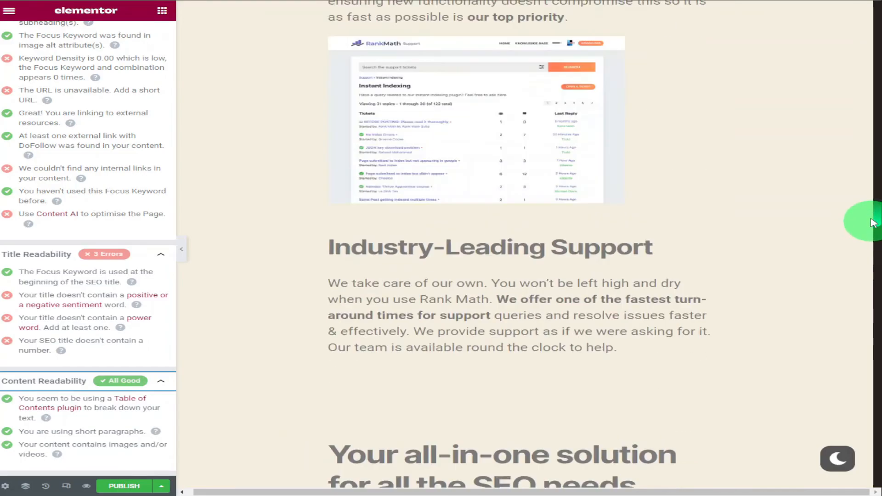
pyautogui.scroll(-3)
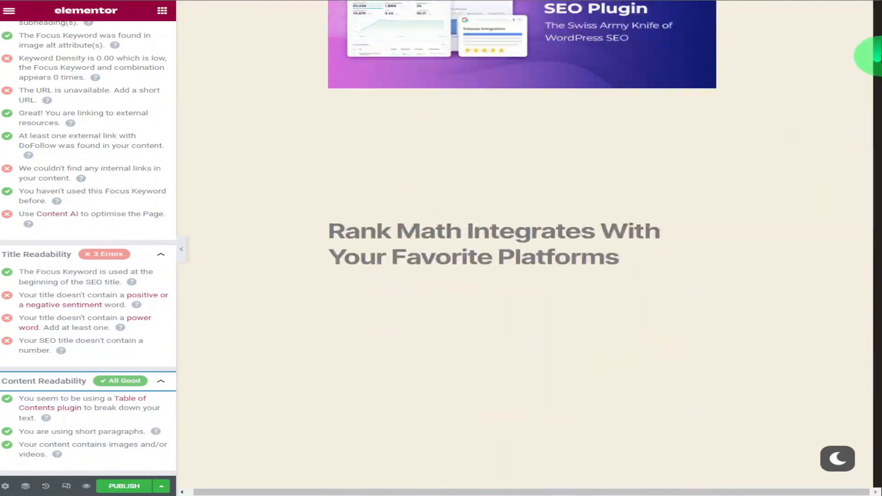